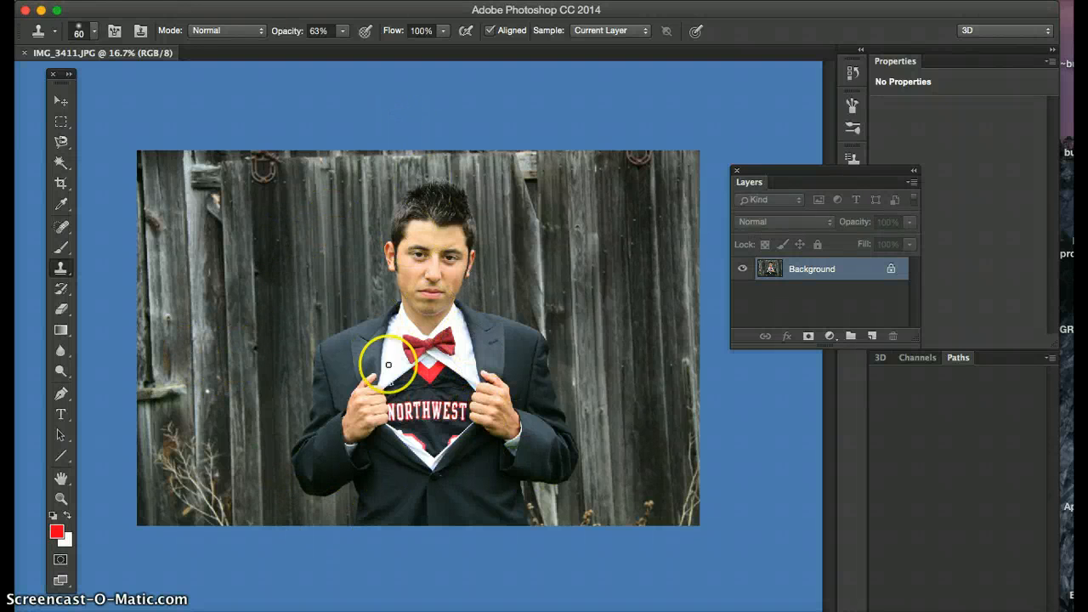
mouse_move(220, 384)
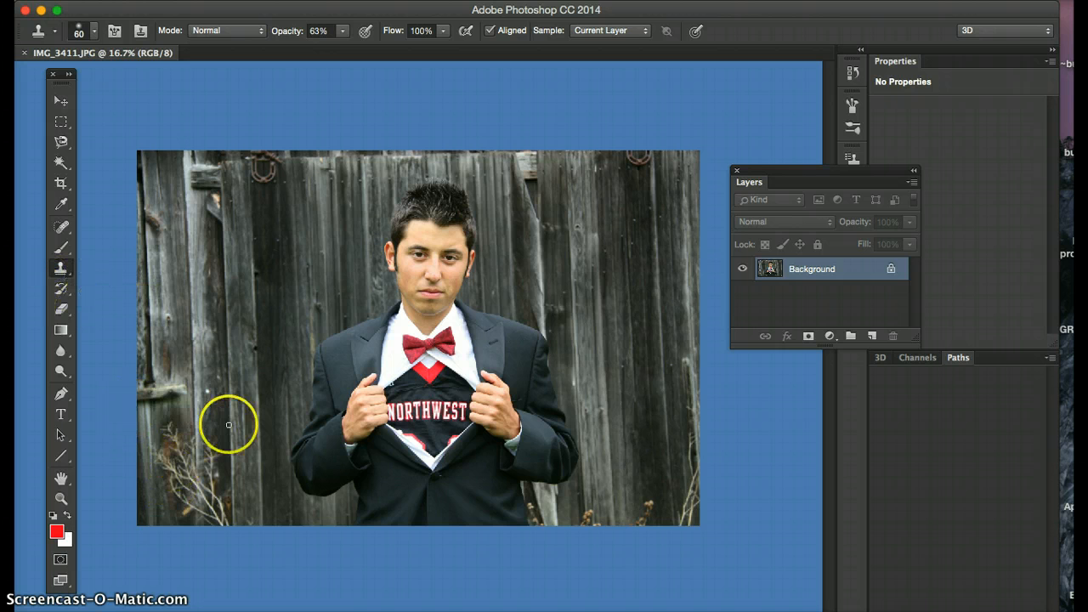
mouse_move(226, 398)
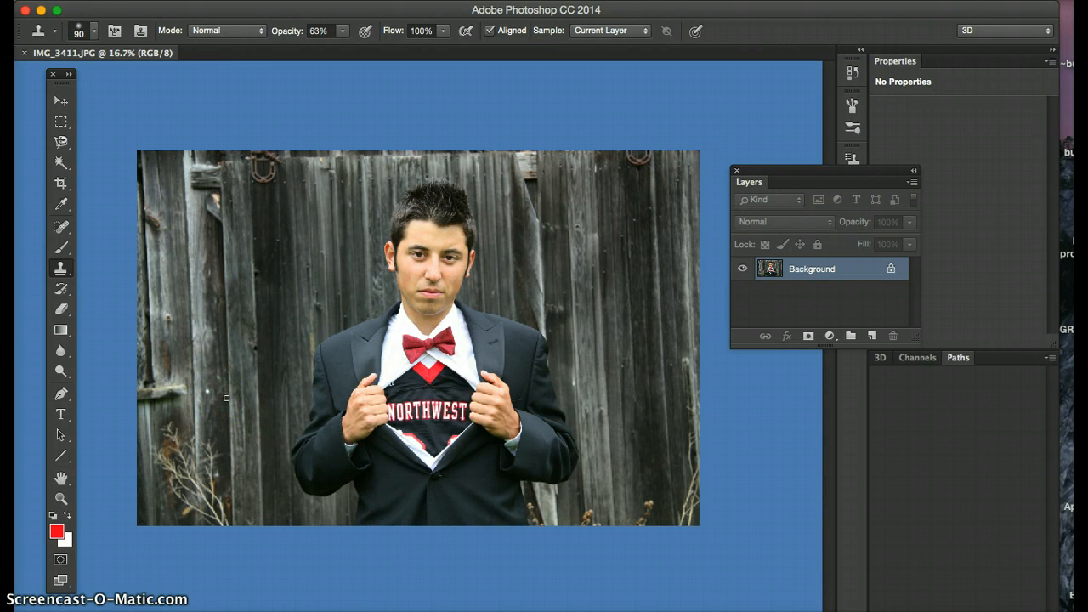
Enlarge the Clone Stamp brush and sample clean fence texture near the lower-left weeds.
text(150)
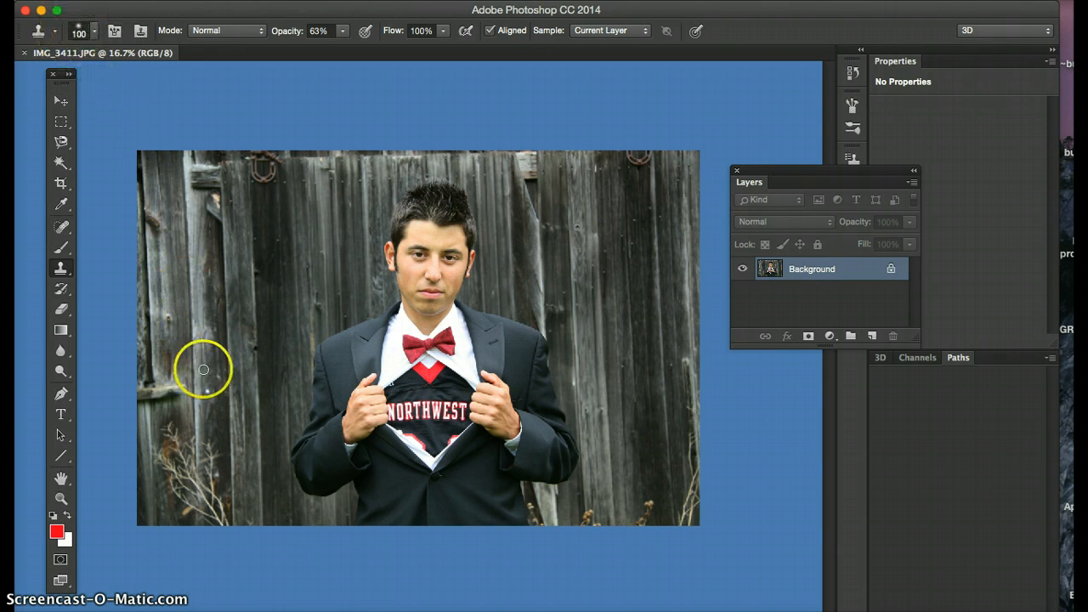
text(200)
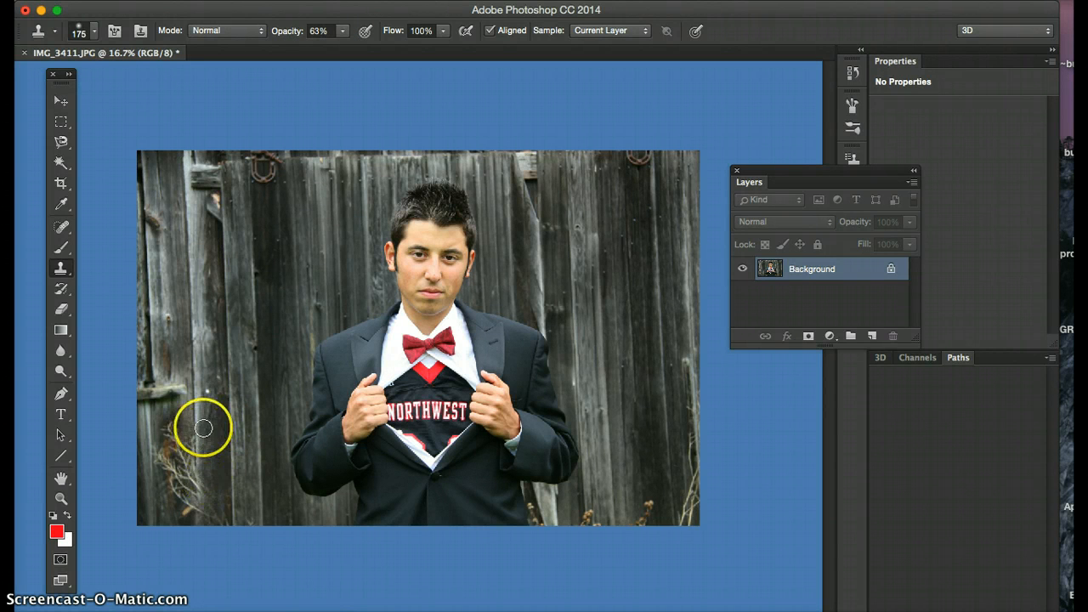
mouse_move(204, 472)
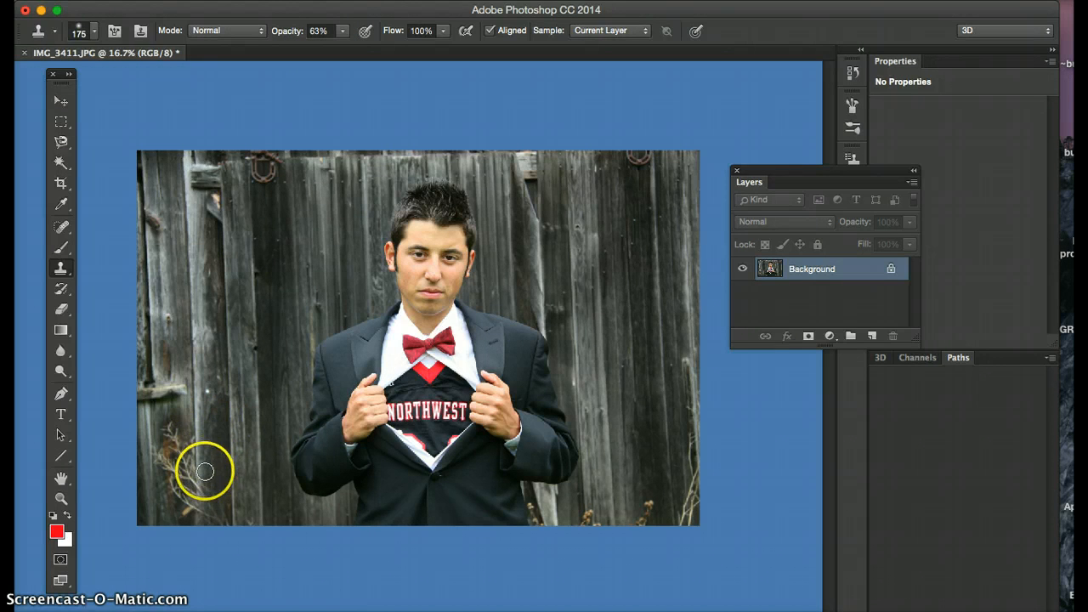
click(206, 473)
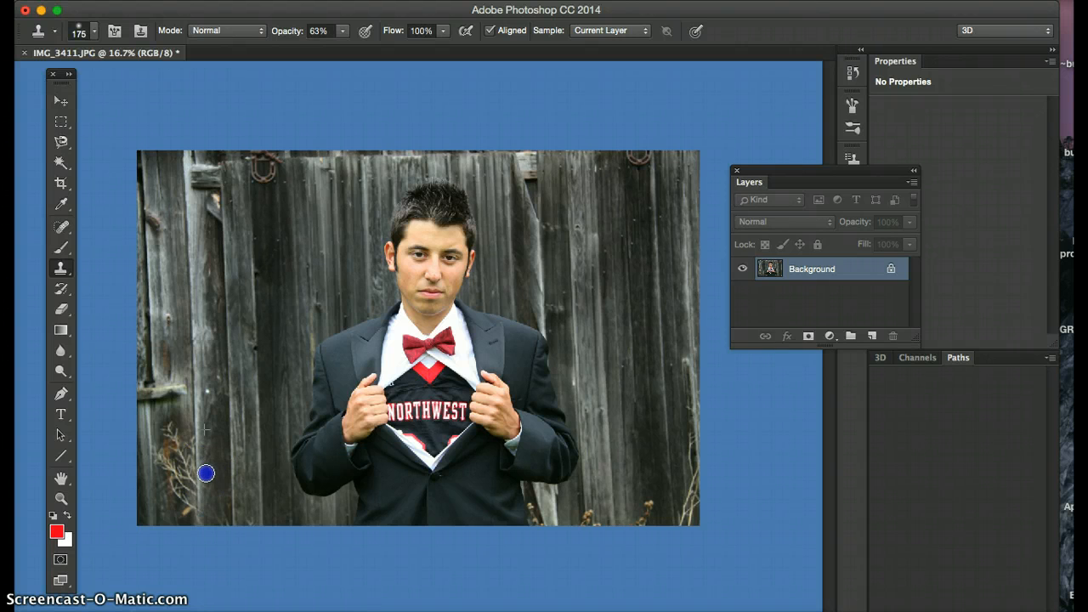
Raise the Clone Stamp opacity to 100%.
click(343, 30)
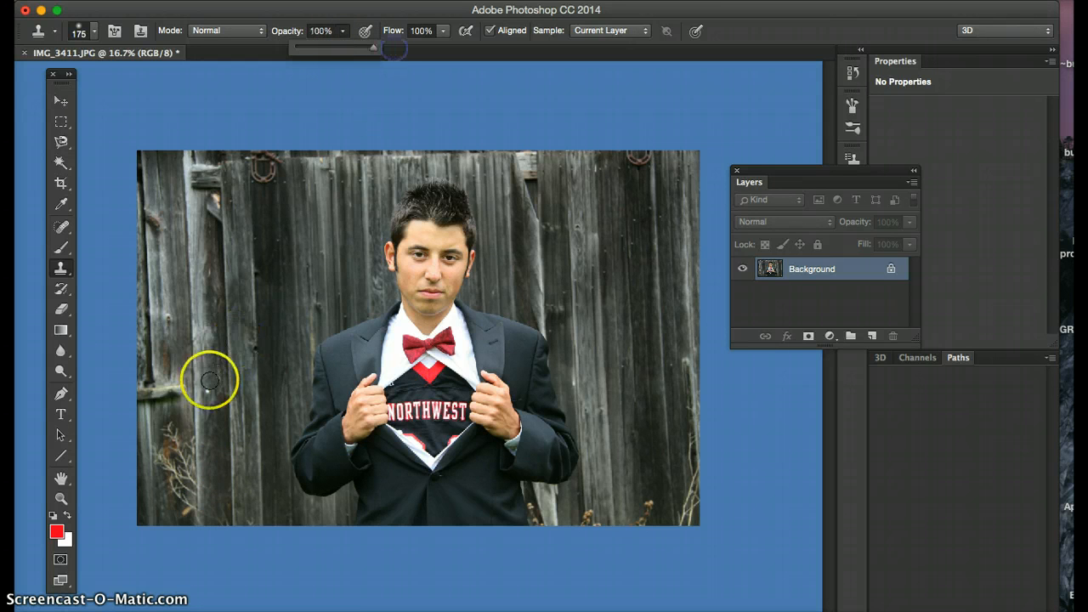
mouse_move(591, 483)
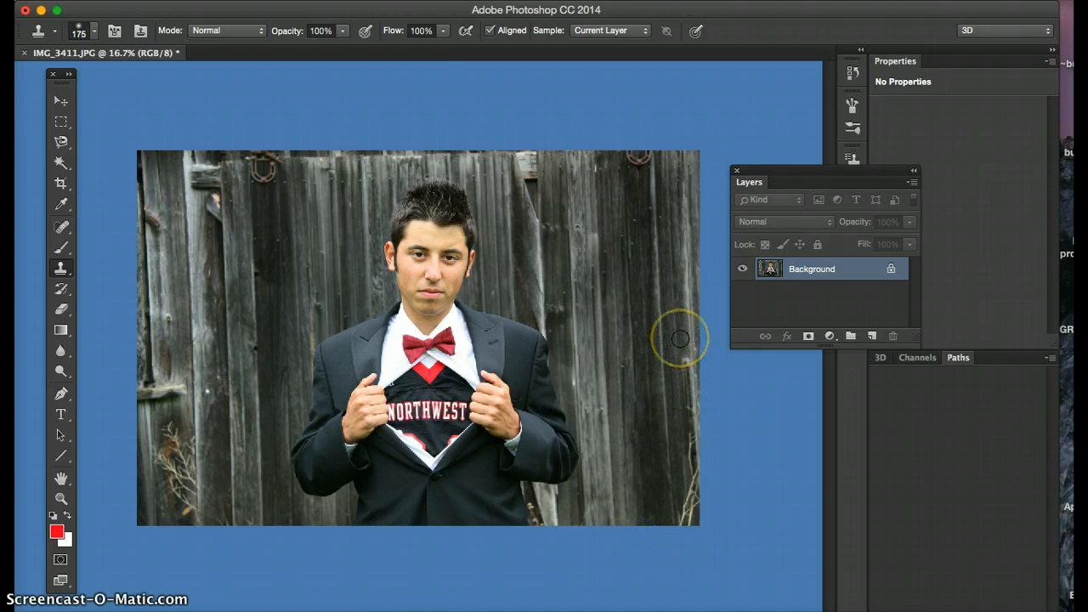
mouse_move(684, 404)
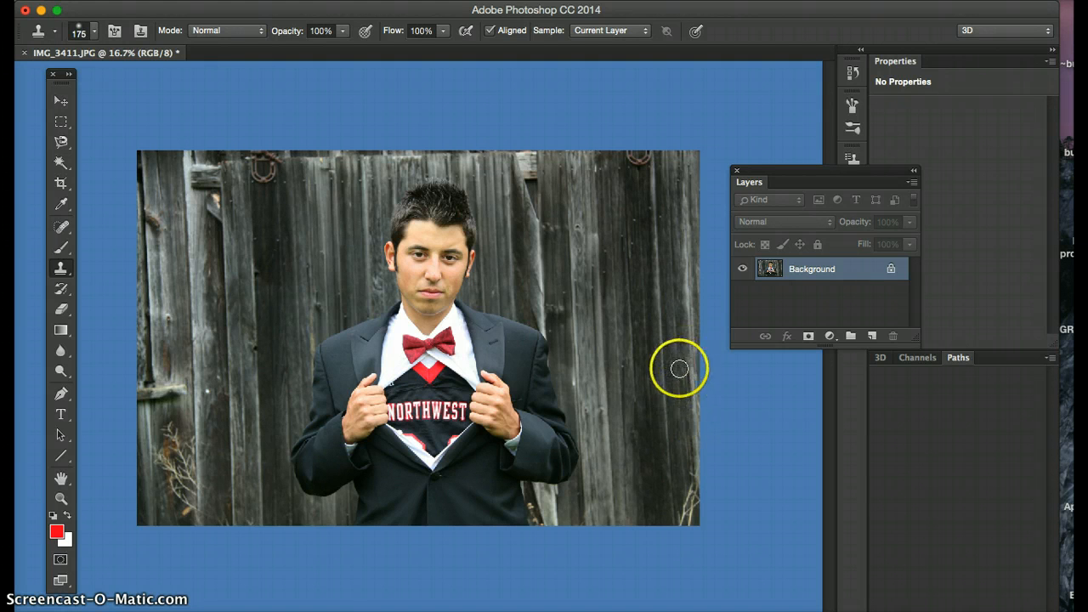
mouse_move(680, 464)
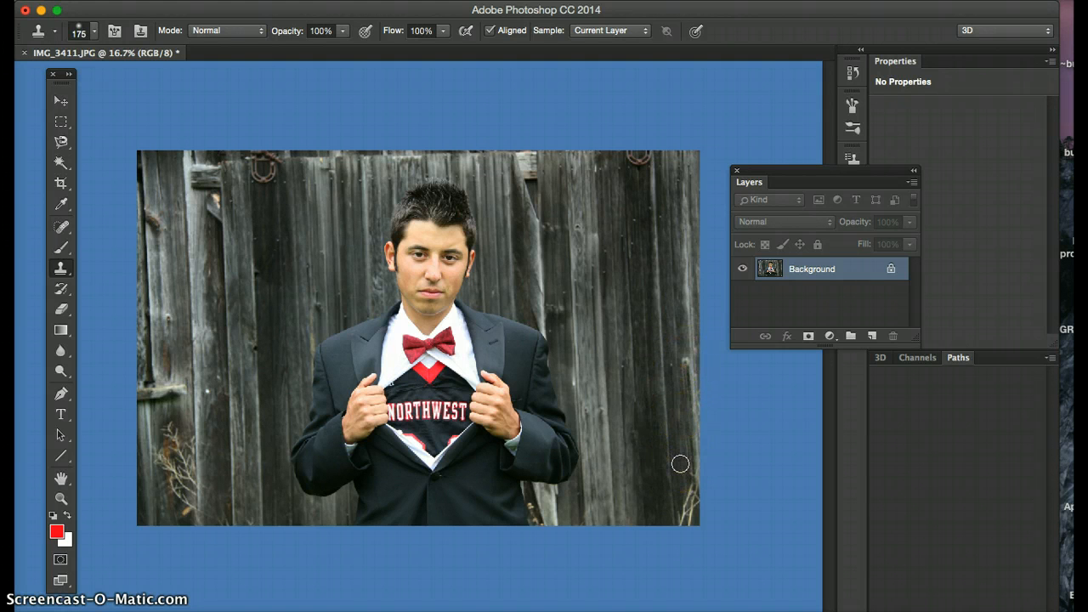
mouse_move(680, 501)
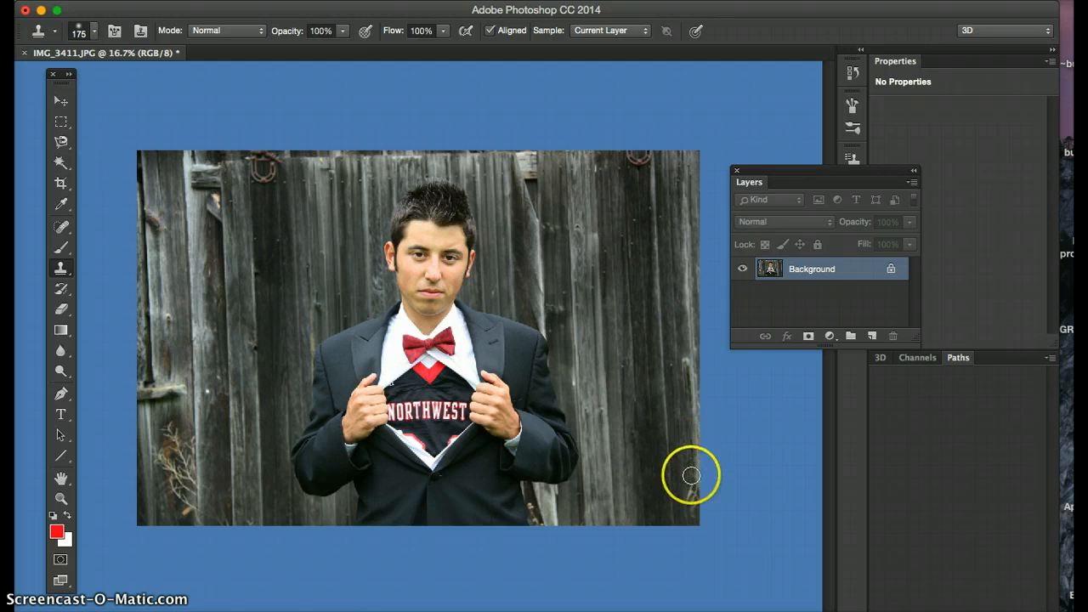
mouse_move(651, 560)
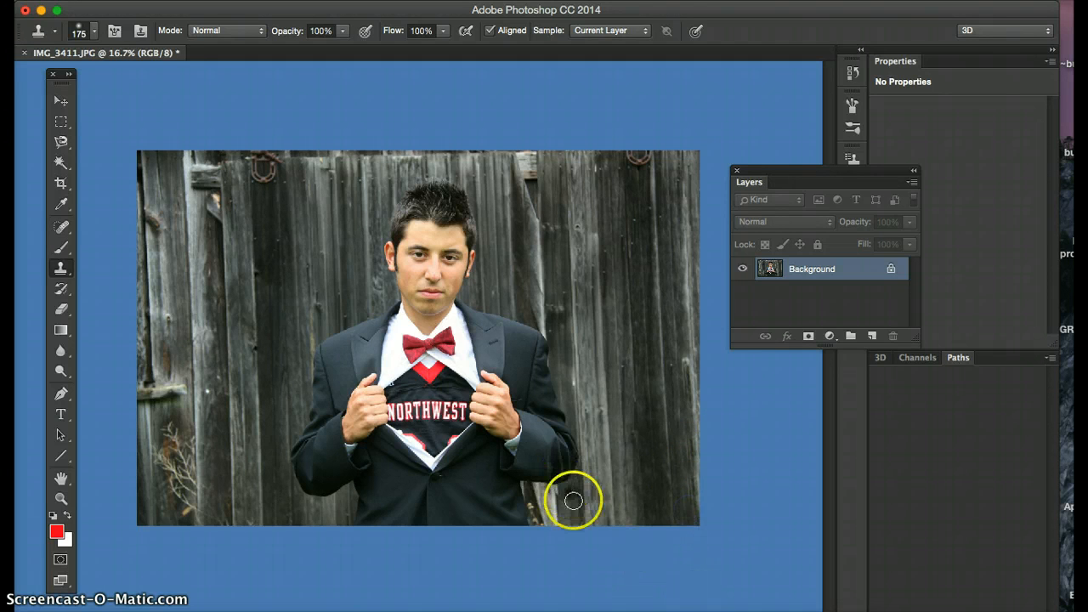
mouse_move(186, 408)
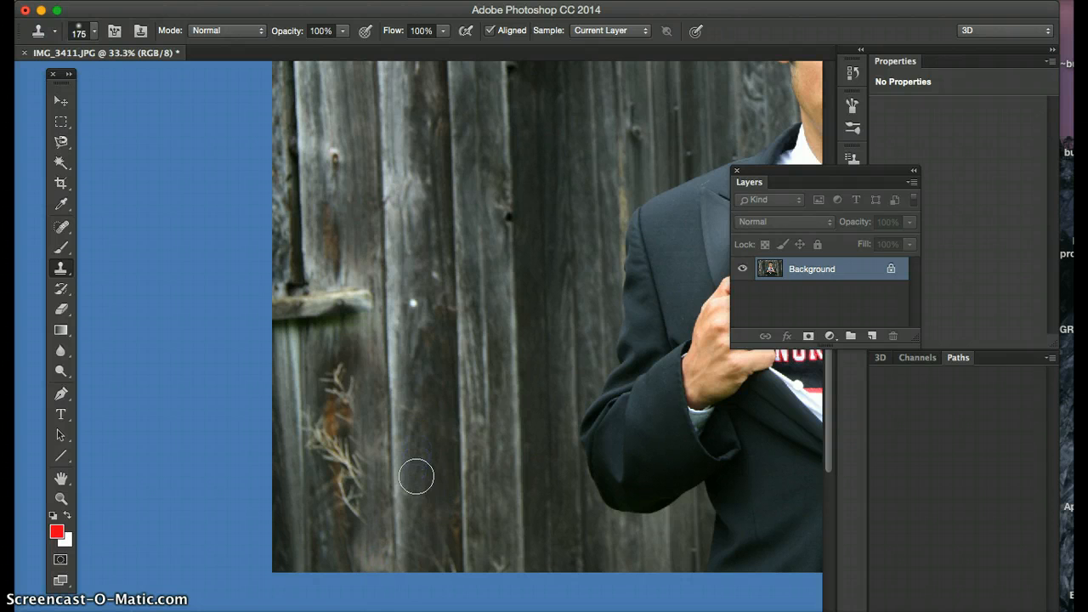
Paint fence texture over the left-side weeds, sampling clean boards nearby.
click(431, 422)
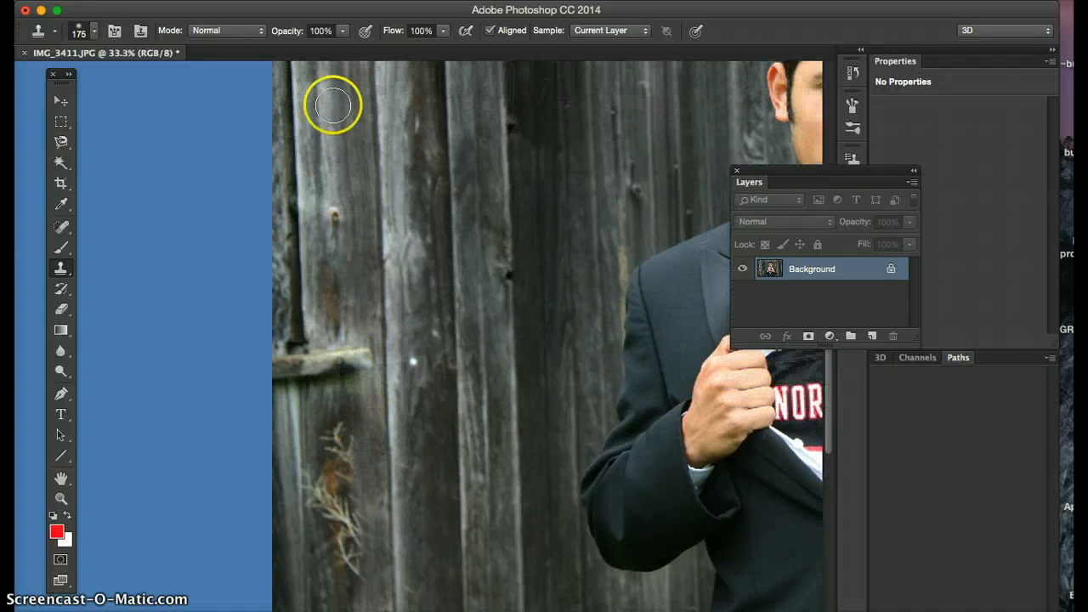
mouse_move(329, 267)
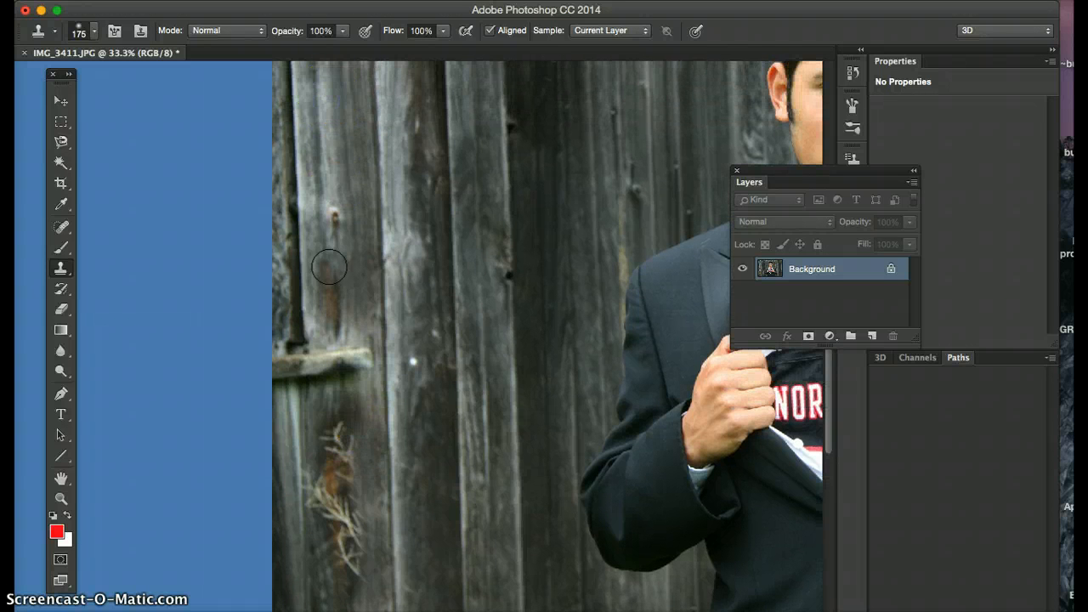
click(340, 435)
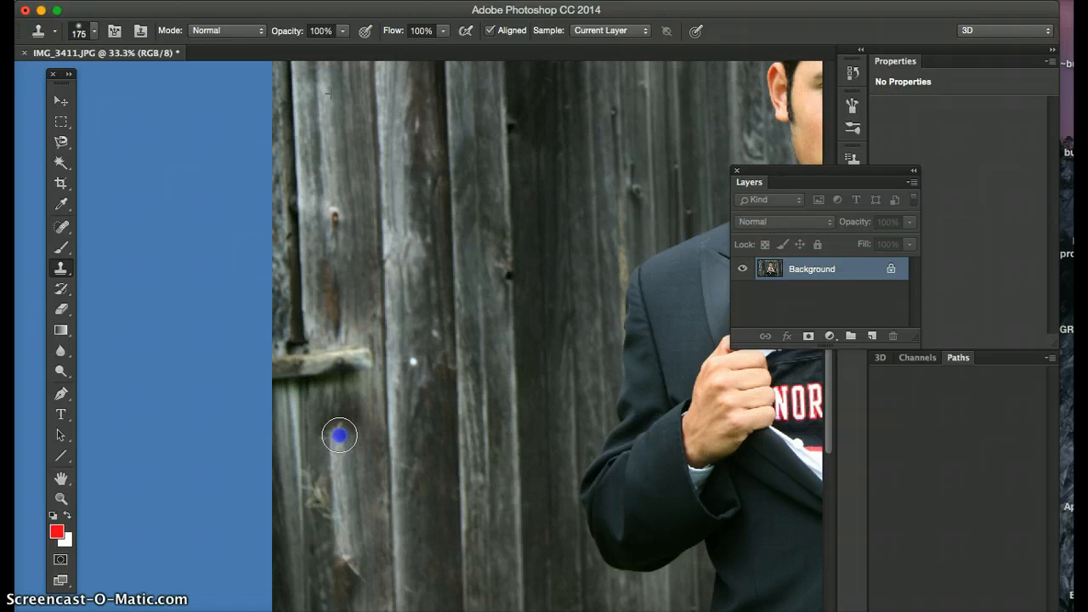
mouse_move(336, 99)
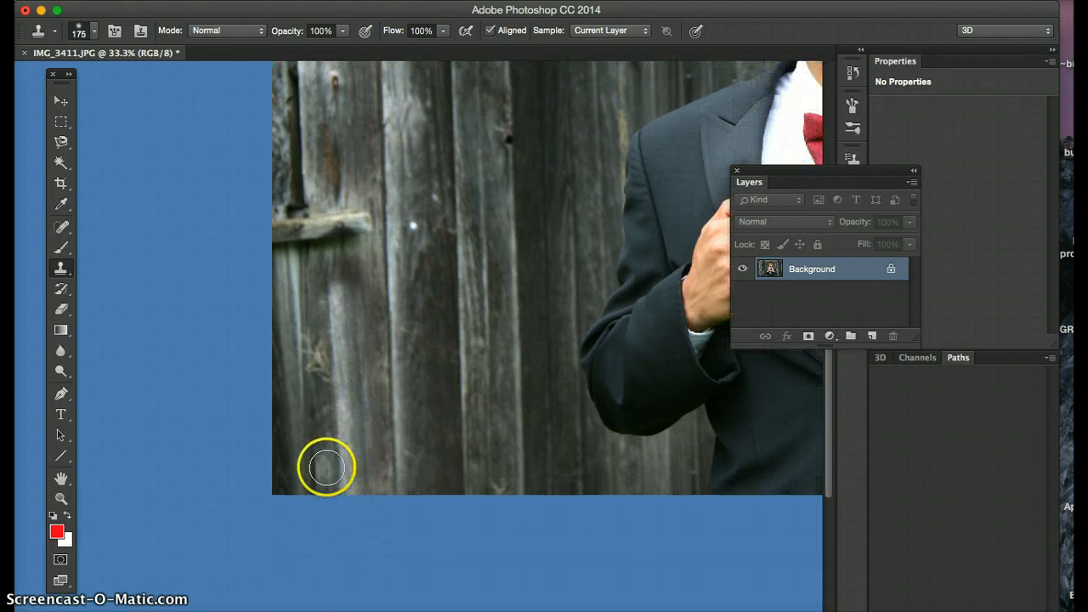
mouse_move(321, 385)
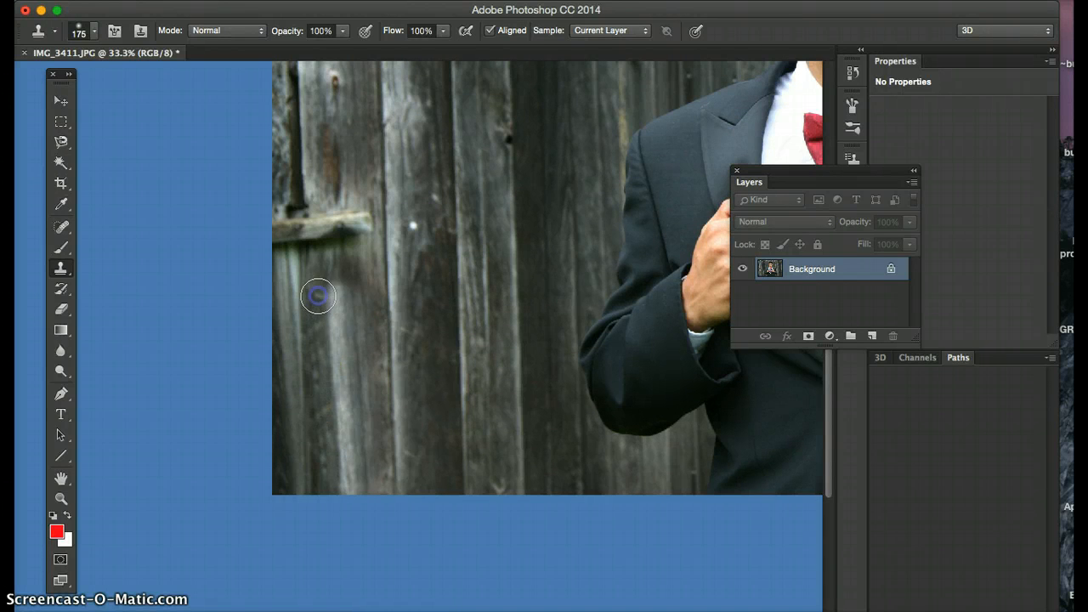
mouse_move(394, 438)
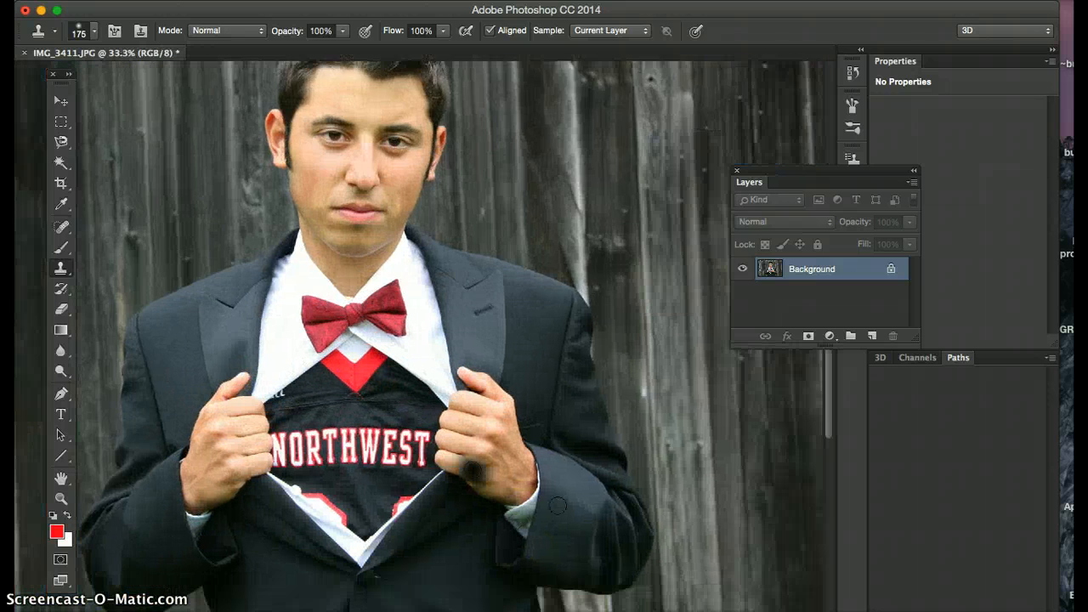
Clone fence texture over the weeds beside the tuxedo jacket hem with an 80 brush.
scroll(down, 3)
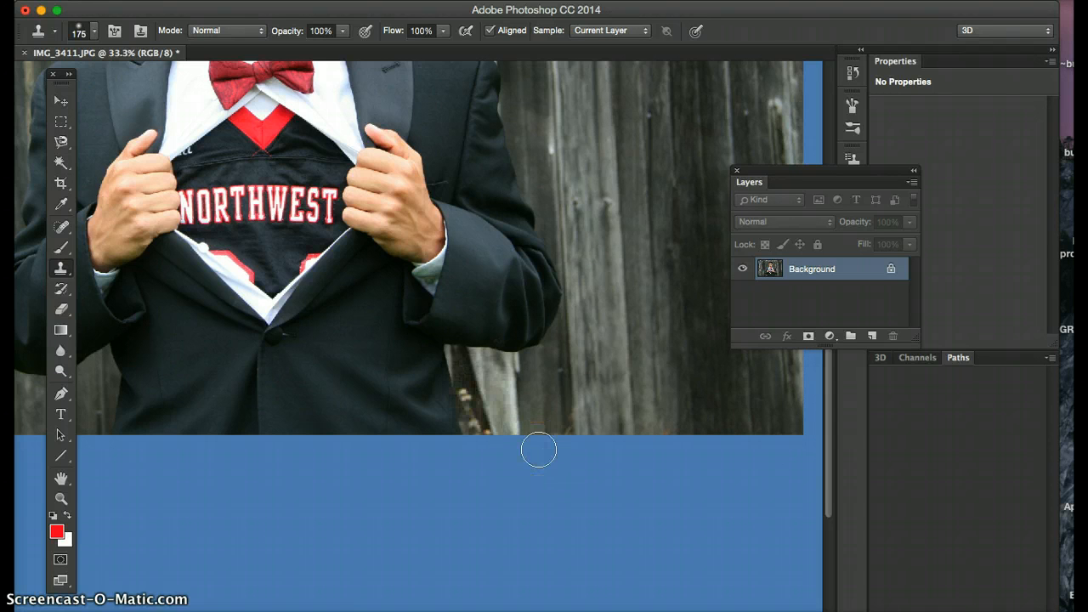
click(77, 30)
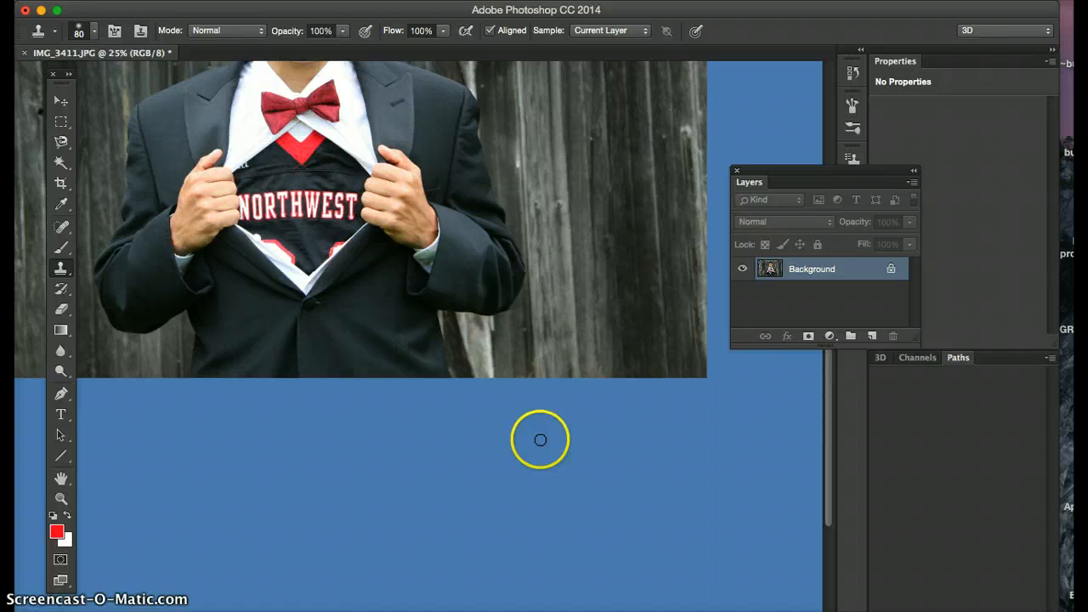
mouse_move(526, 353)
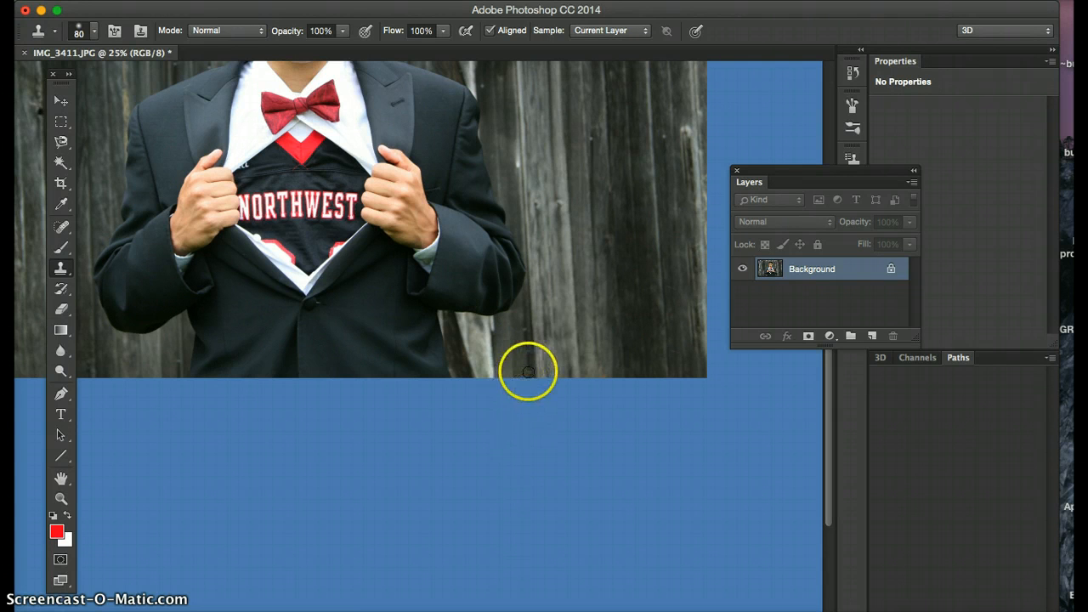
mouse_move(593, 483)
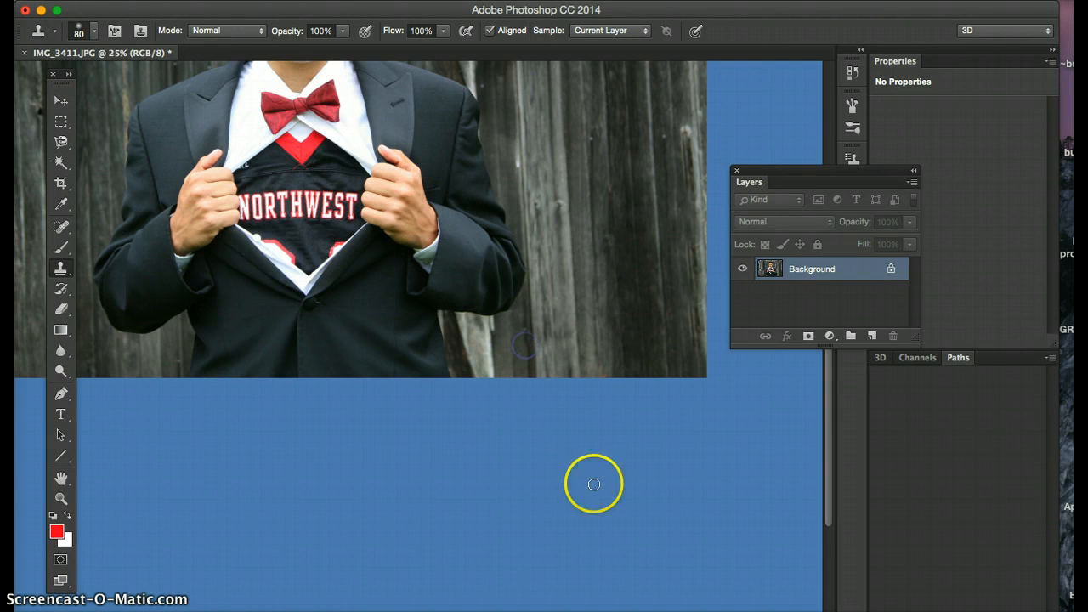
mouse_move(355, 286)
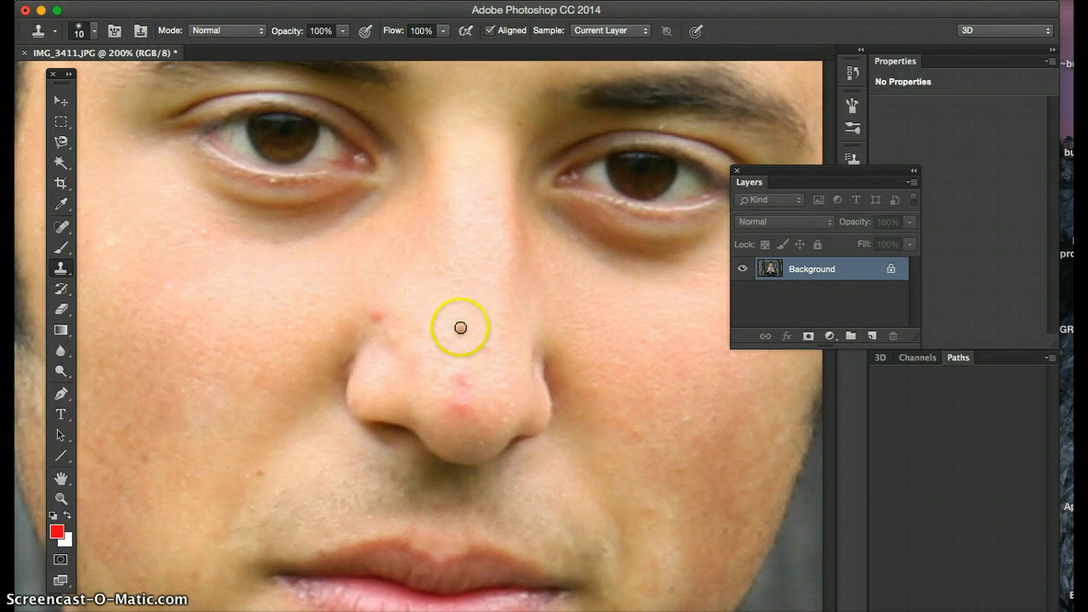
Sample clean skin and clone over the red blemish on the nose tip.
click(461, 327)
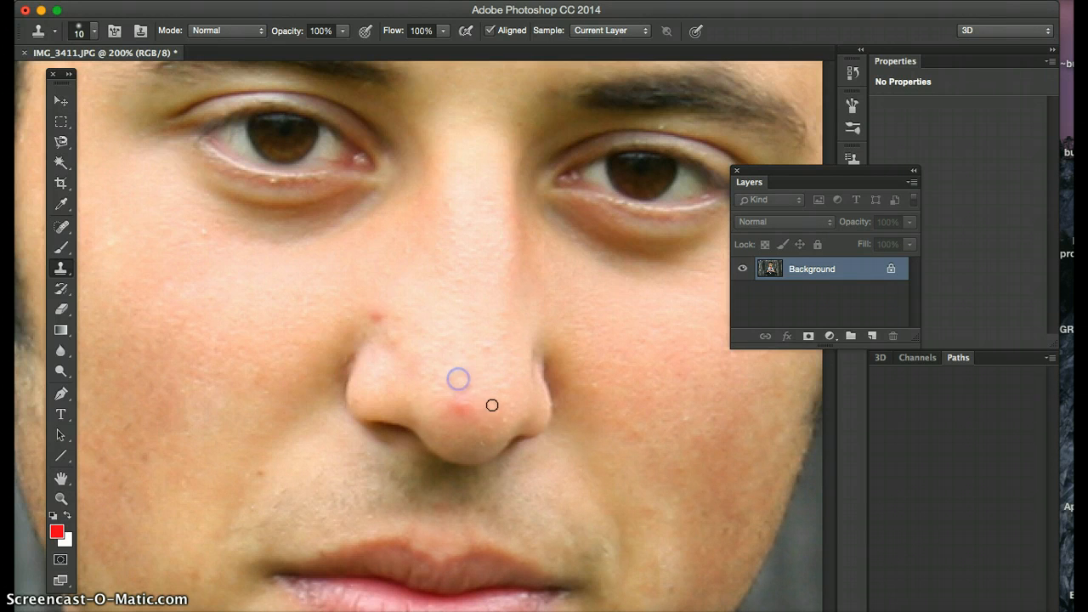
click(458, 379)
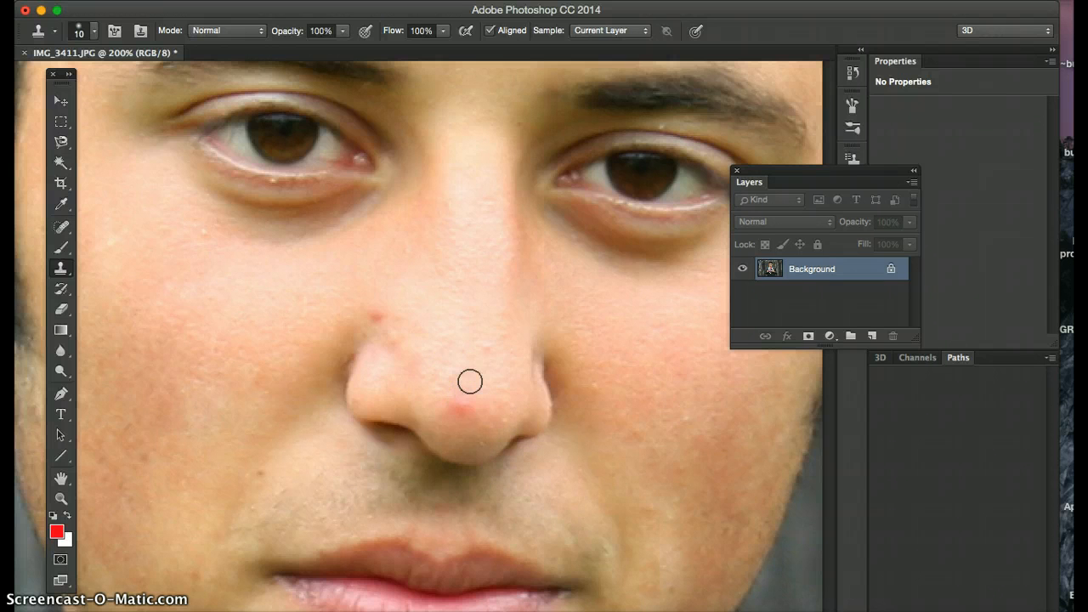
mouse_move(466, 96)
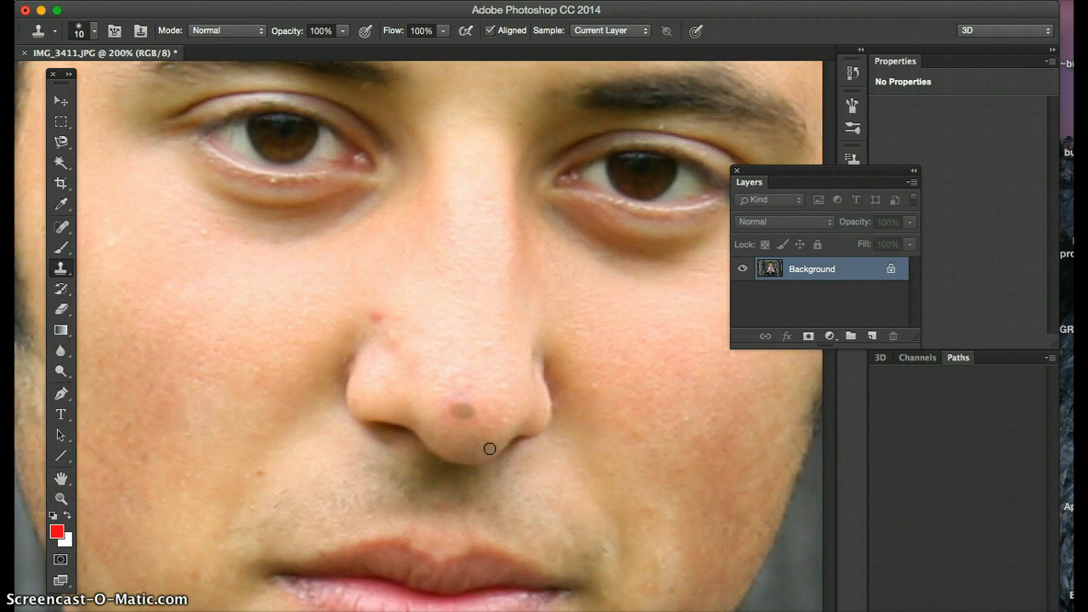
Clone over the remaining red spots on and beside the nose.
click(459, 412)
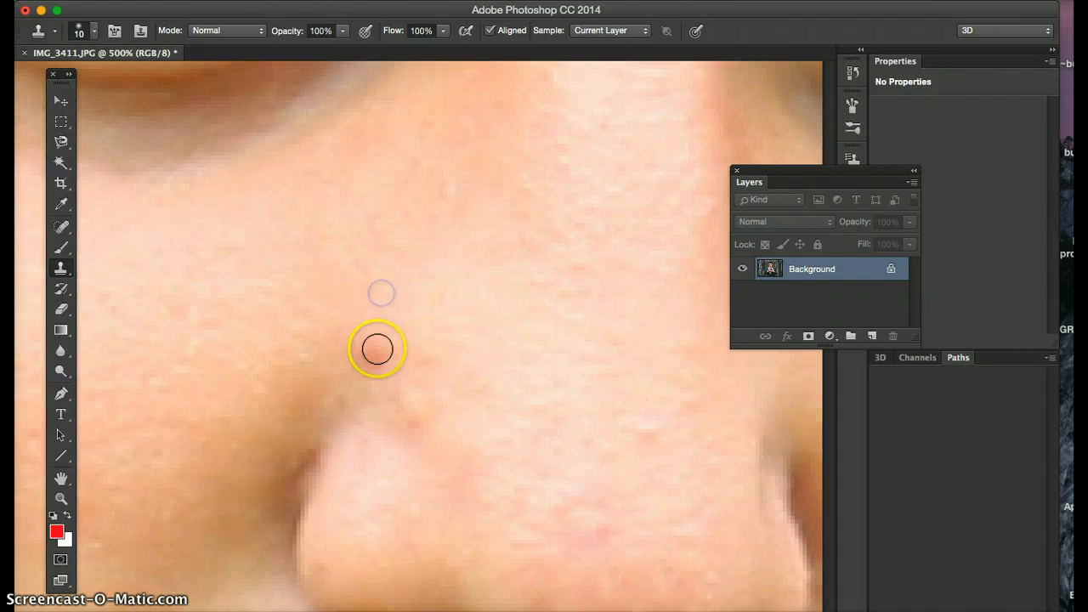
click(377, 349)
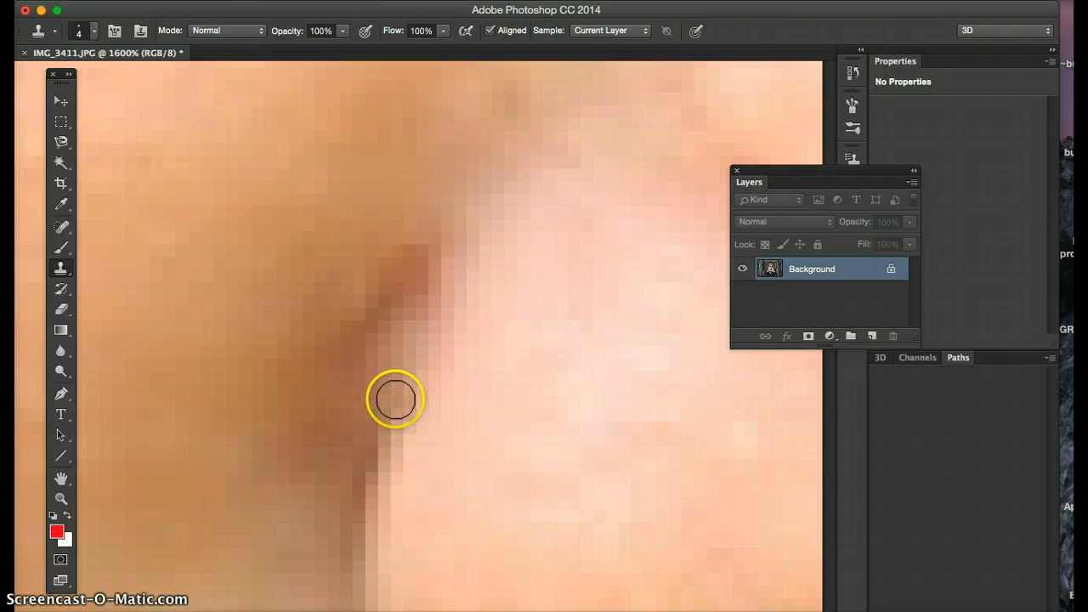
mouse_move(300, 341)
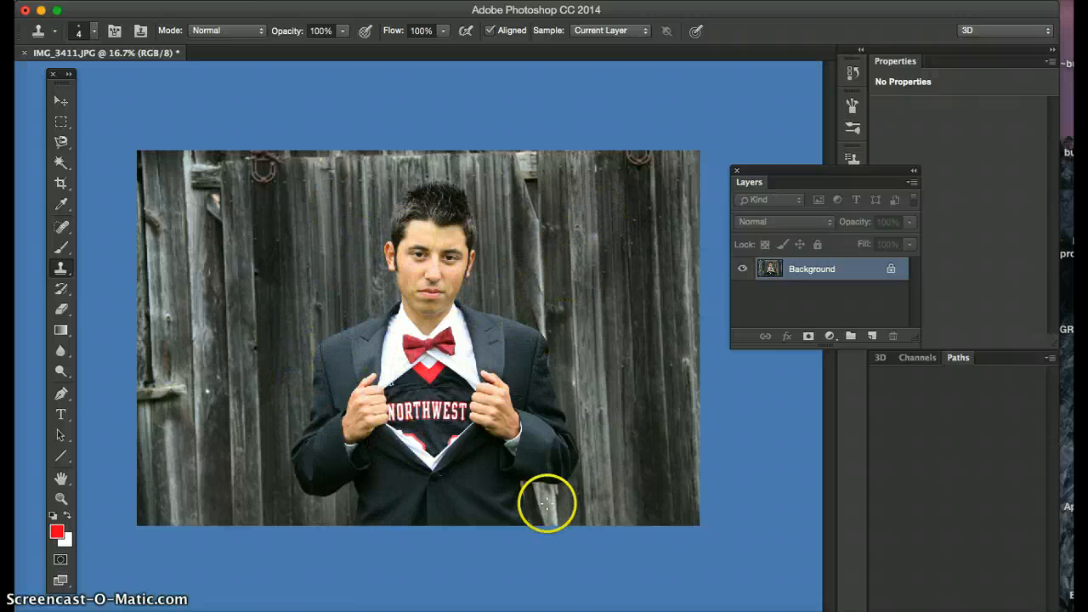
mouse_move(498, 285)
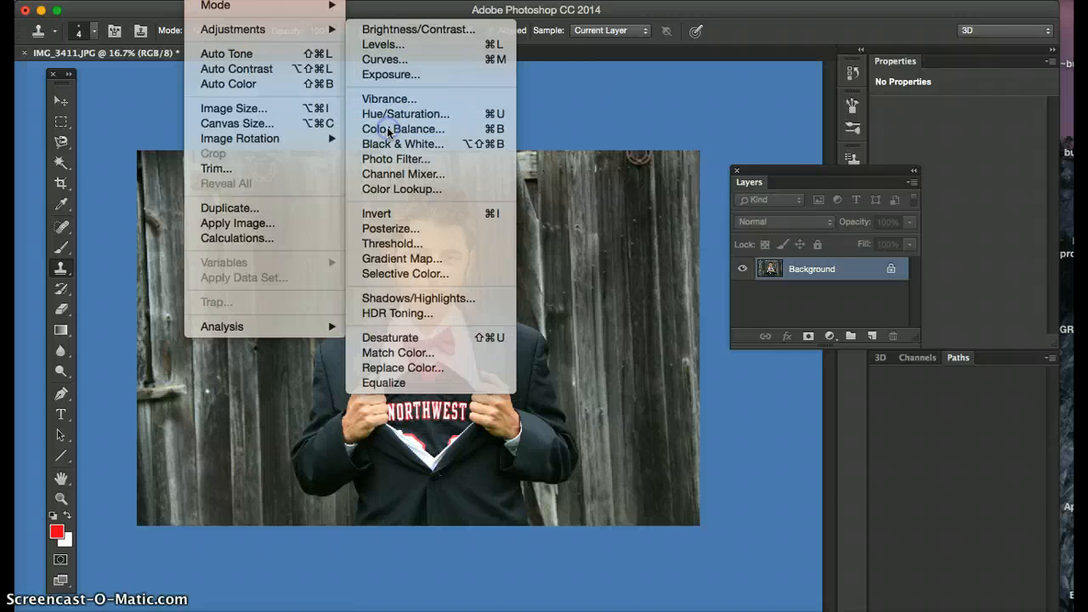
Apply Color Balance with Cyan/Red at +30 midtones, +17 highlights and +14 shadows.
click(403, 128)
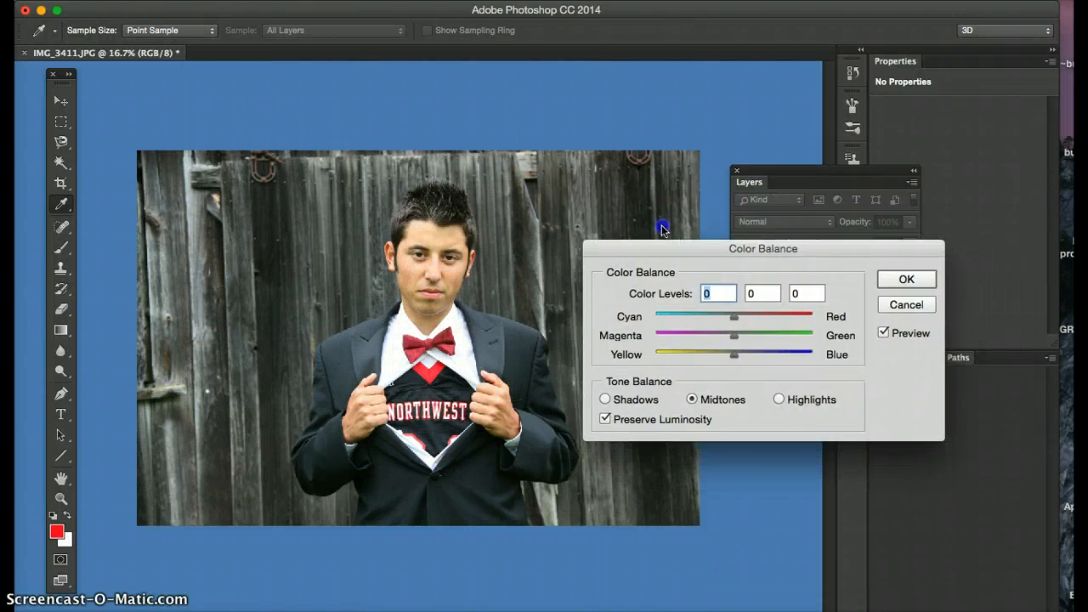
drag(734, 317, 710, 277)
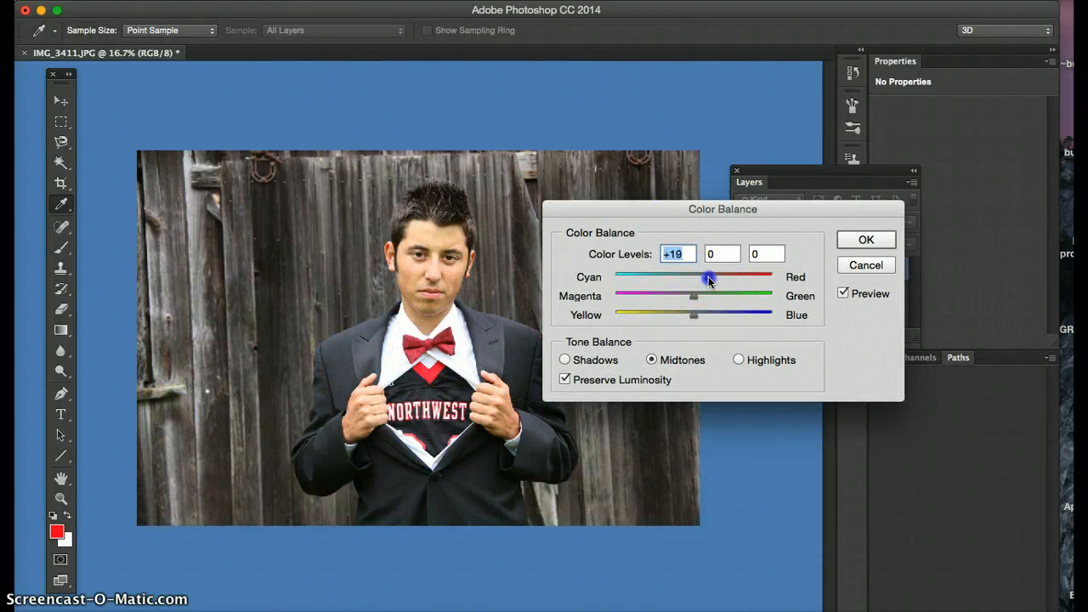
drag(710, 279, 719, 282)
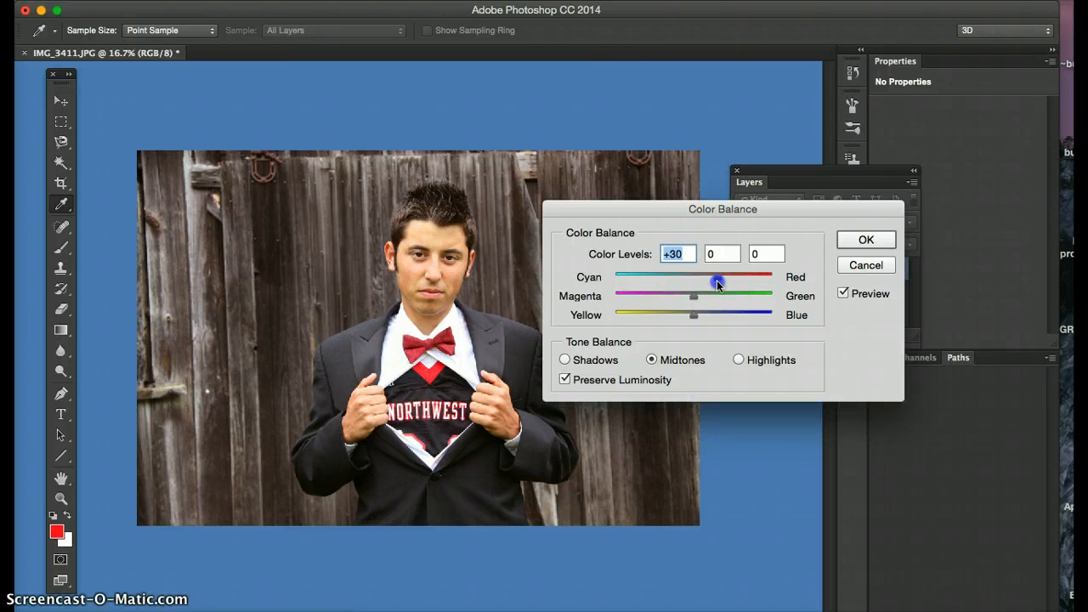
click(738, 360)
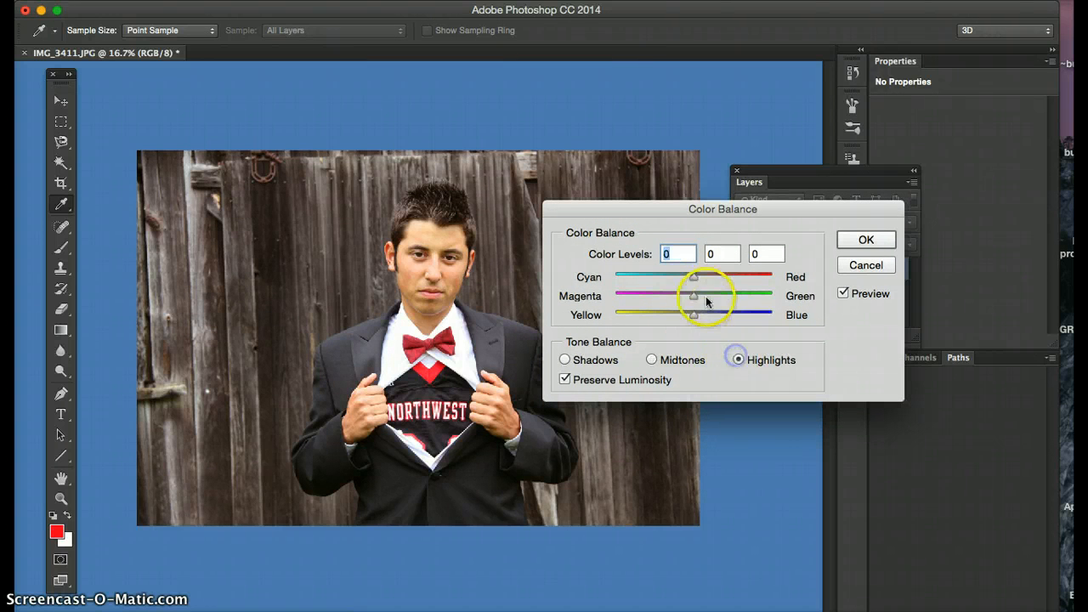
drag(693, 281, 707, 280)
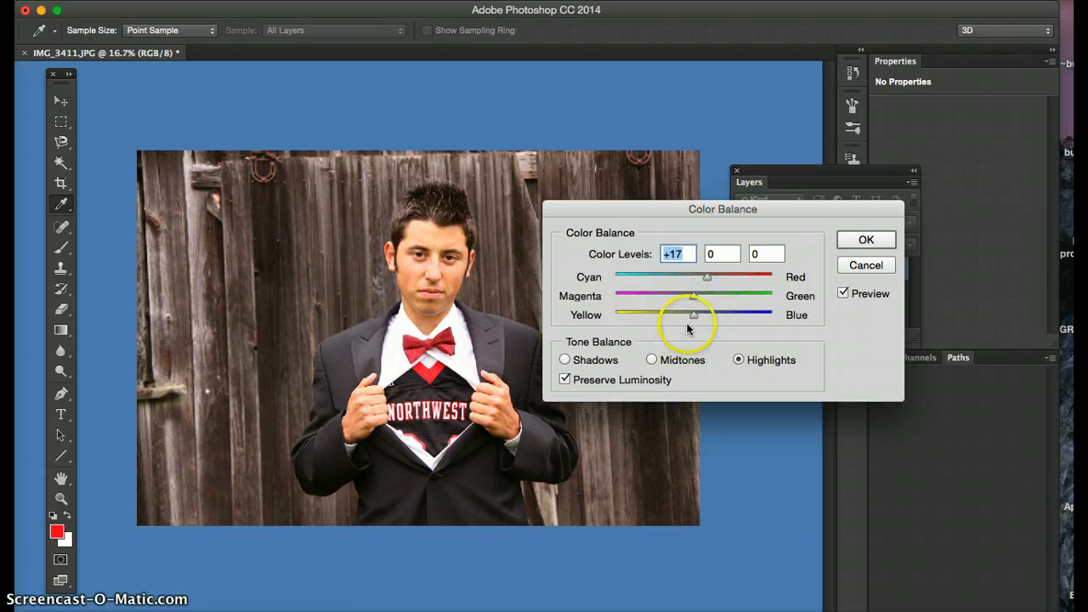
click(566, 359)
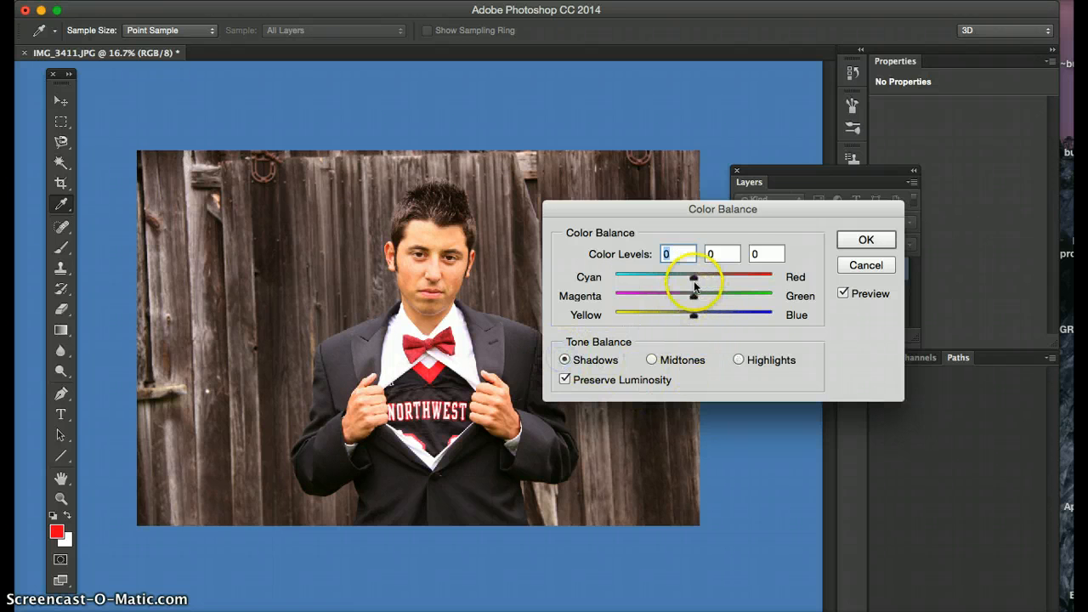
drag(693, 278, 705, 277)
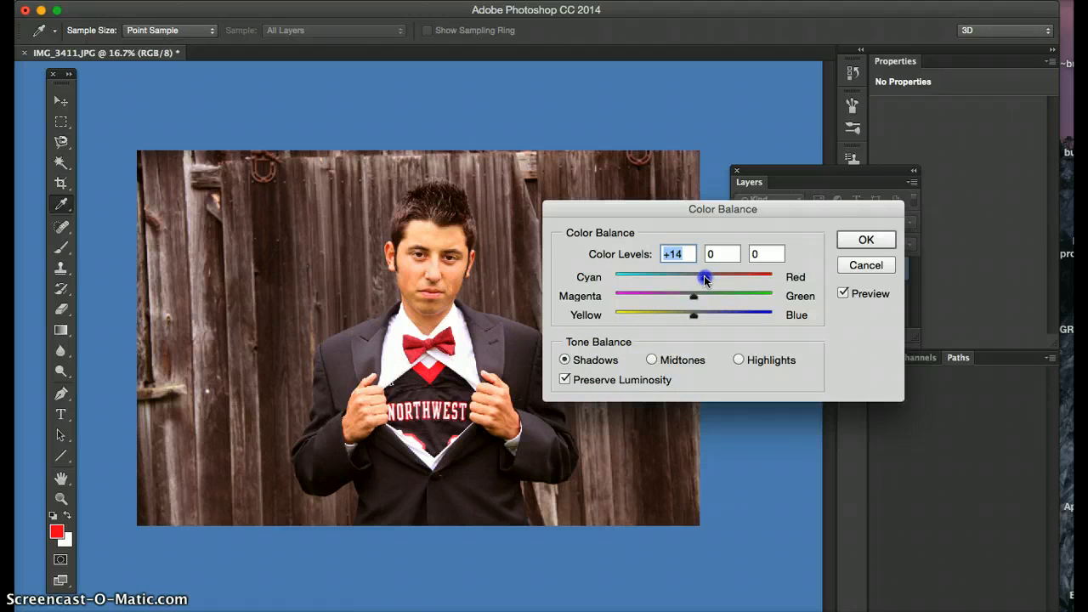
click(866, 239)
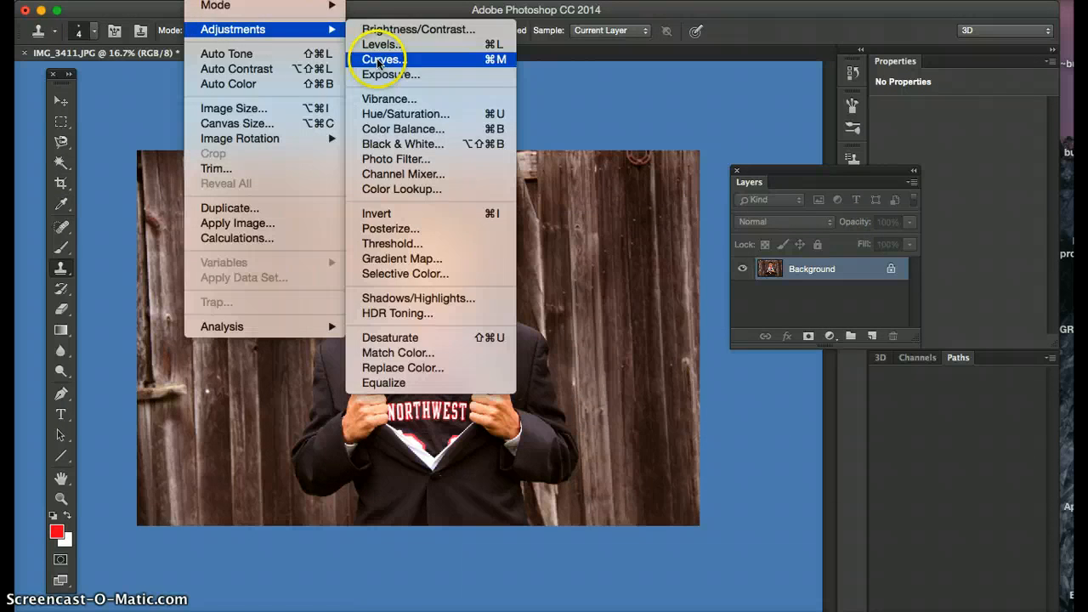
Apply Levels with input values 4, 1.07 and 255.
click(379, 44)
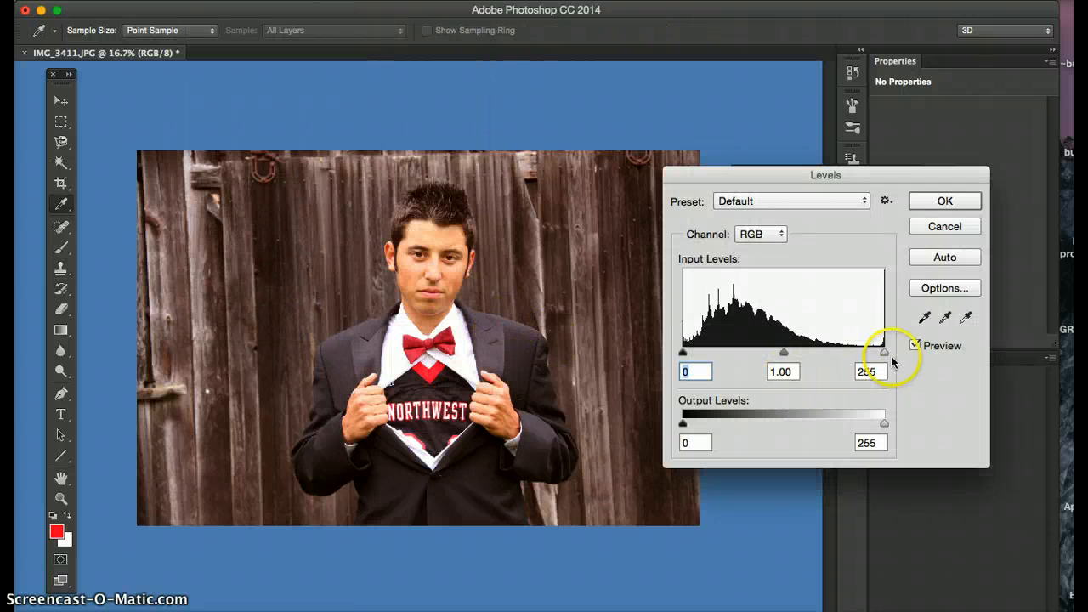
drag(884, 351, 875, 351)
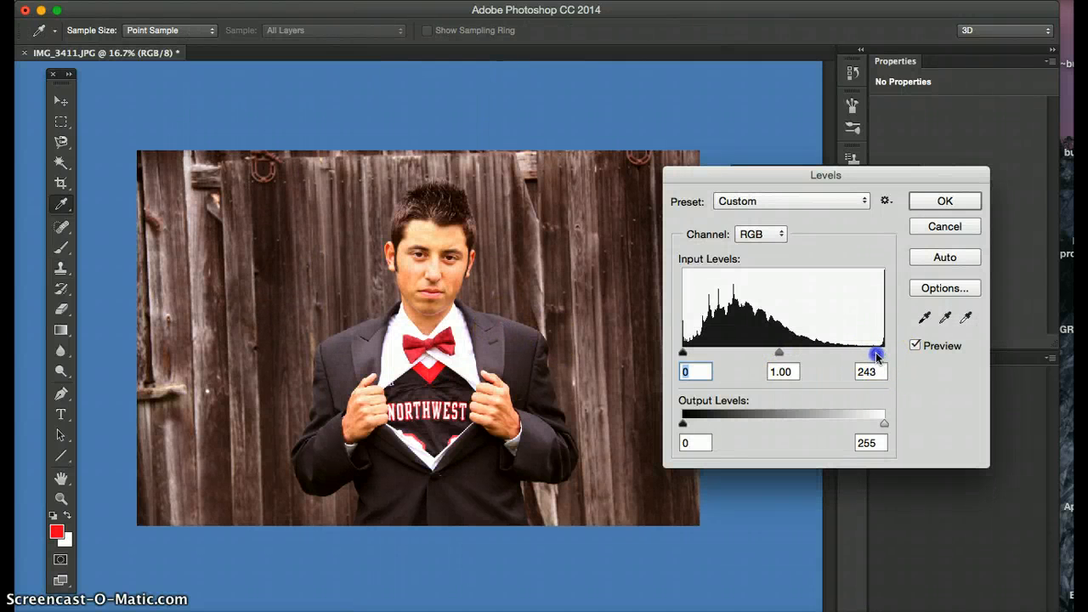
drag(876, 355, 831, 356)
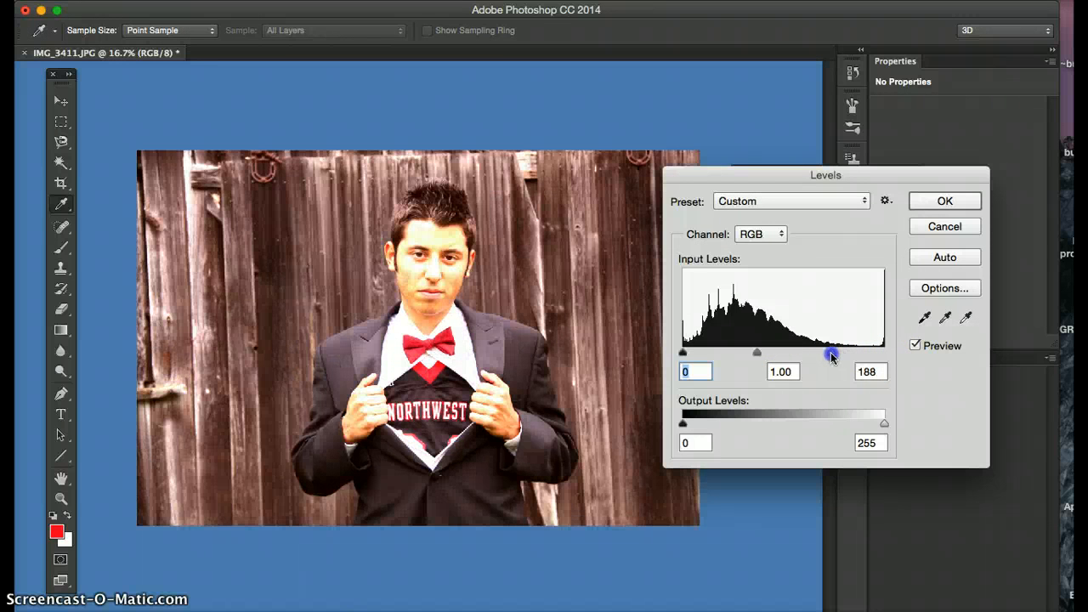
drag(833, 354, 831, 354)
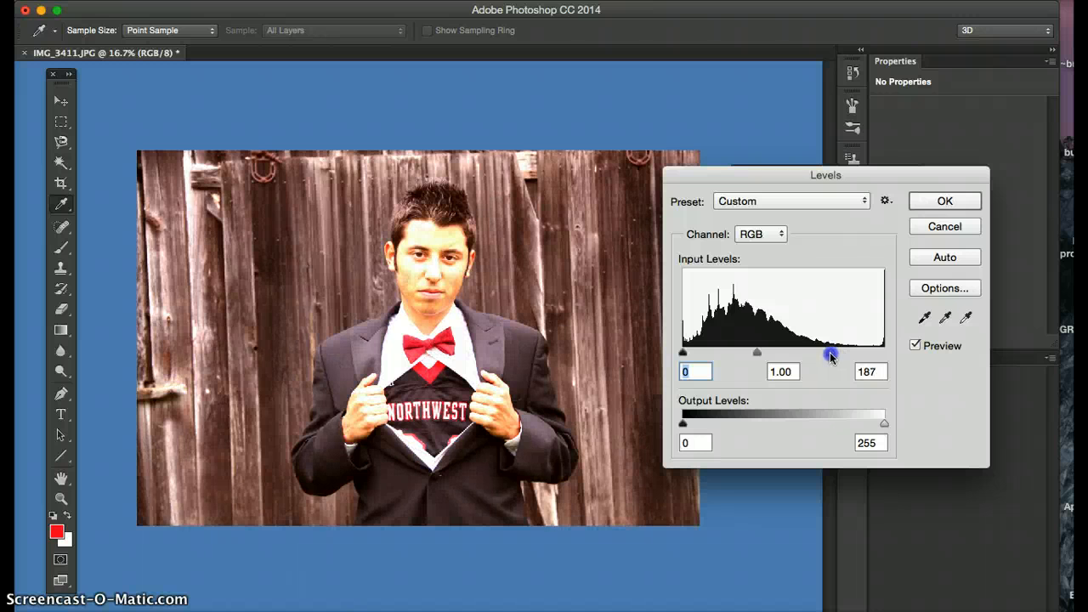
drag(831, 354, 882, 353)
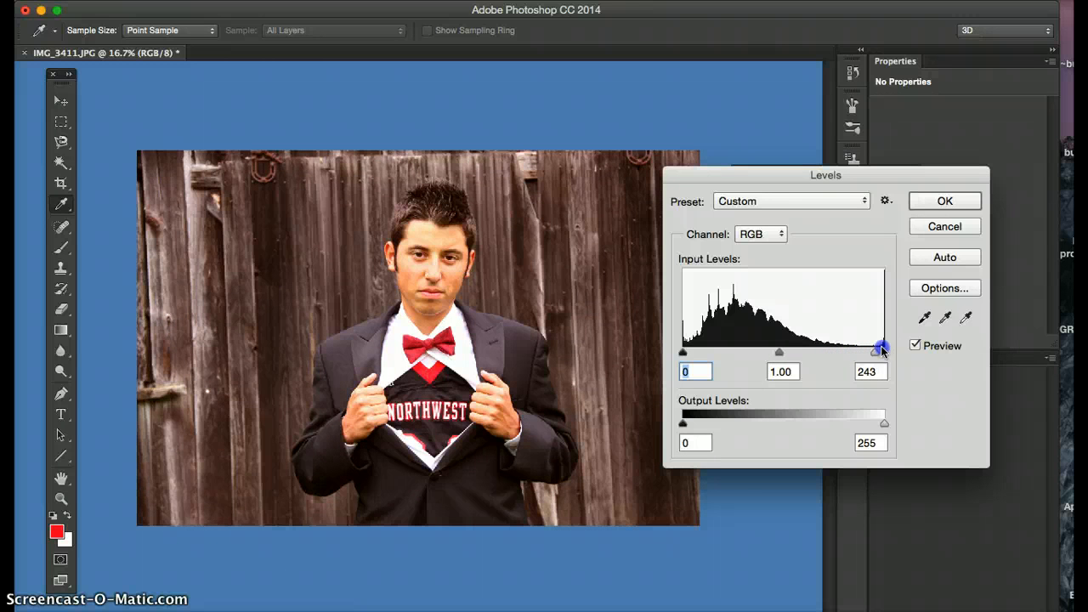
drag(882, 350, 686, 352)
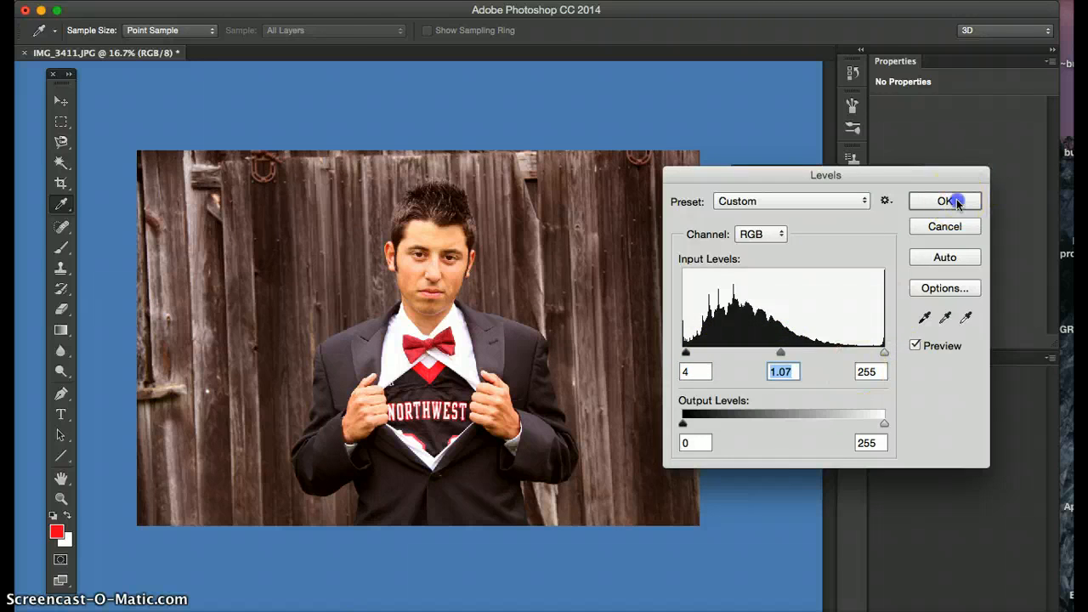
click(943, 201)
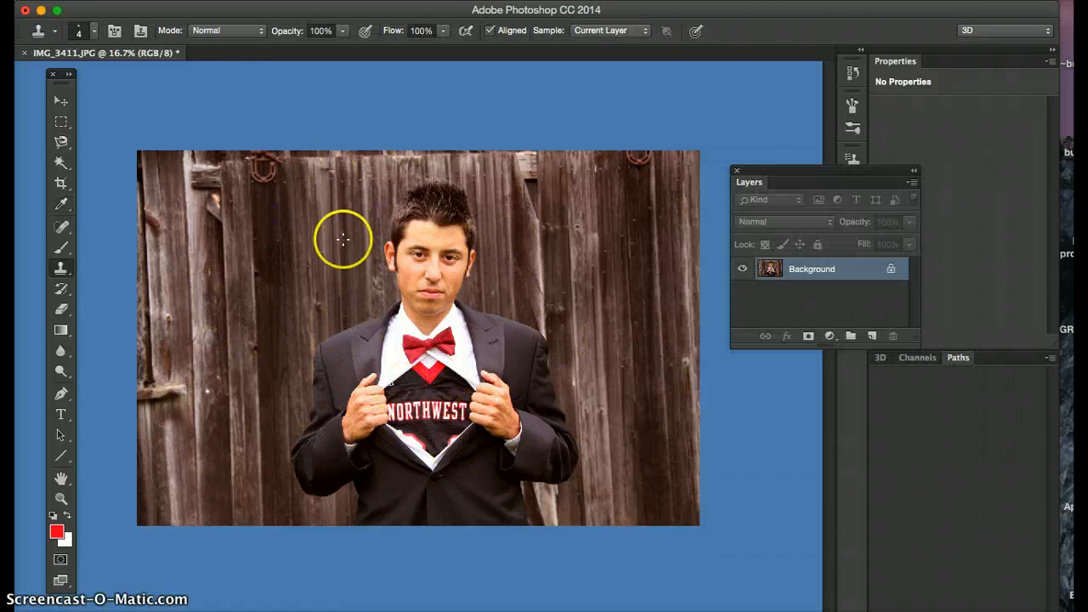
mouse_move(689, 599)
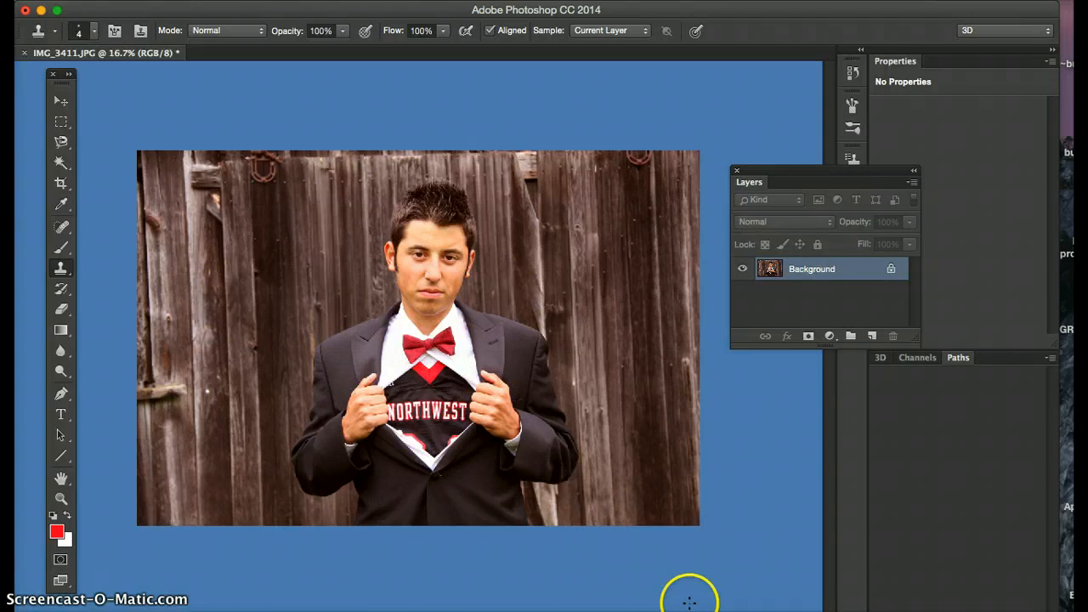
mouse_move(687, 10)
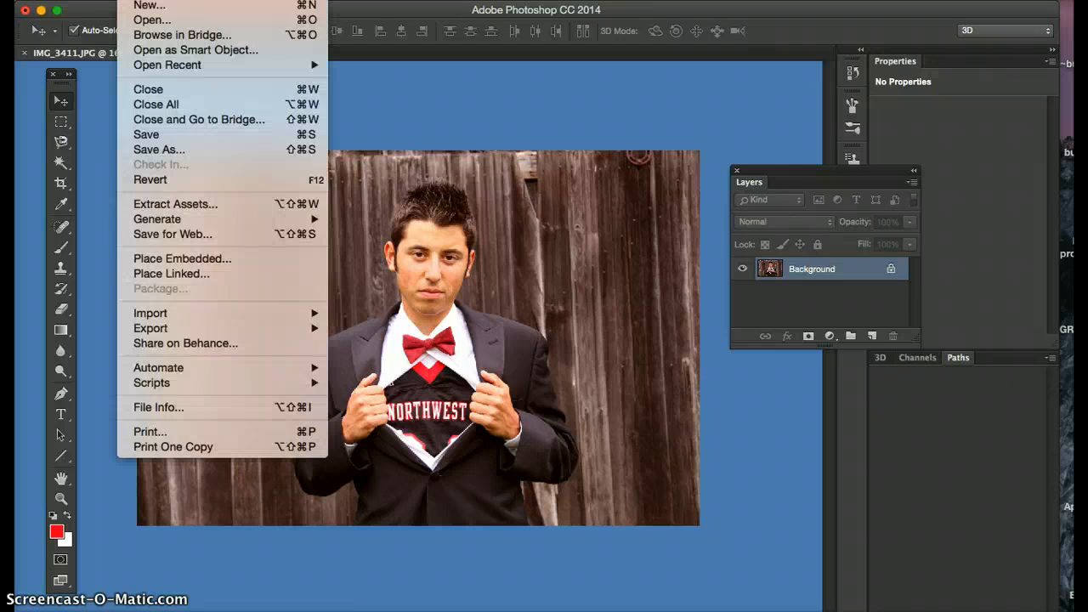
mouse_move(159, 149)
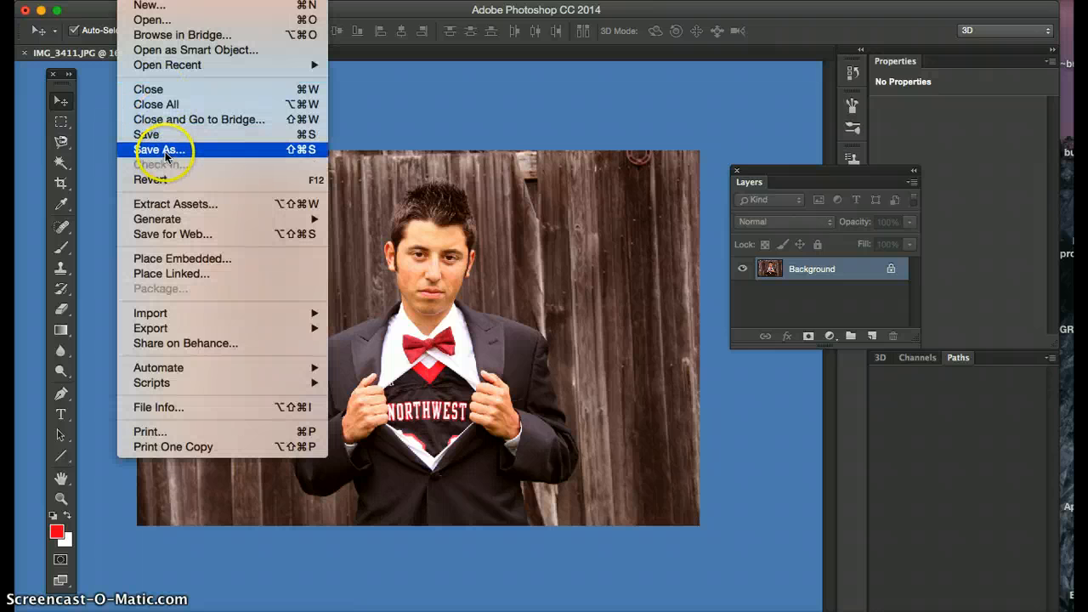